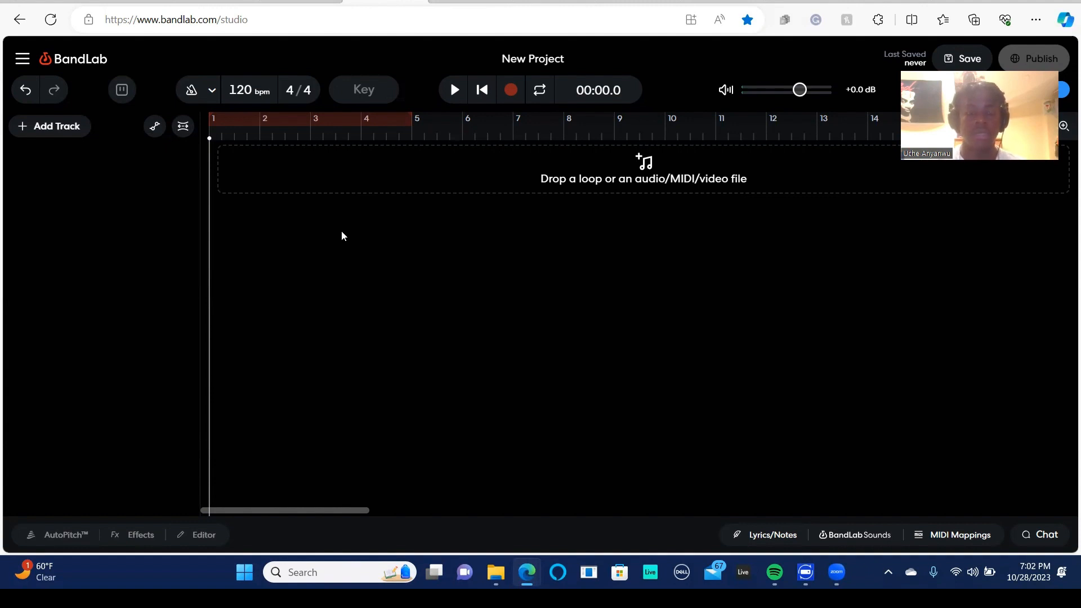
pyautogui.moveTo(310, 234)
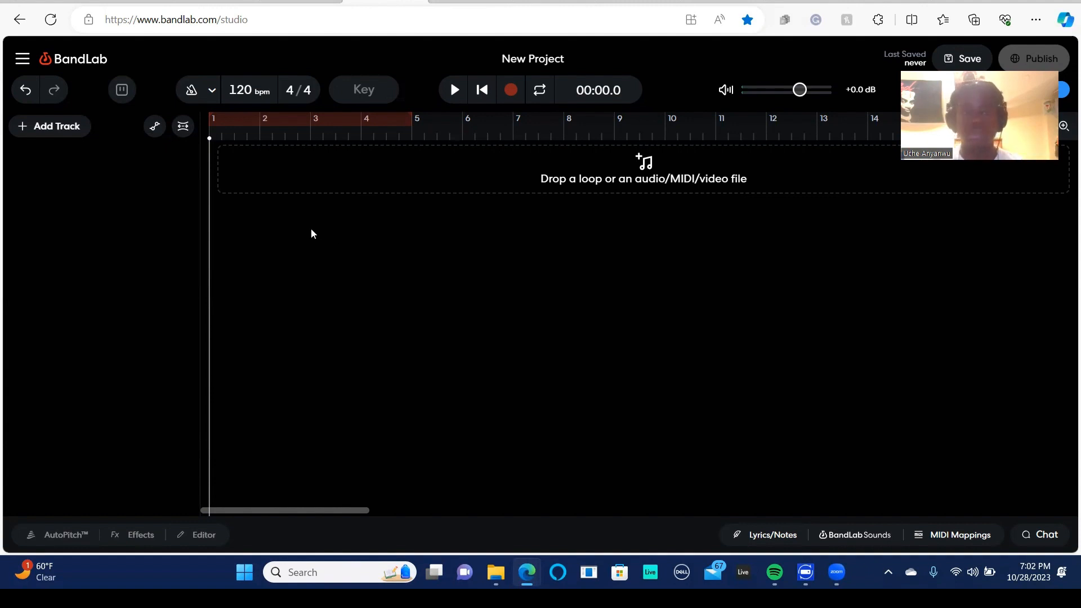
pyautogui.moveTo(519, 235)
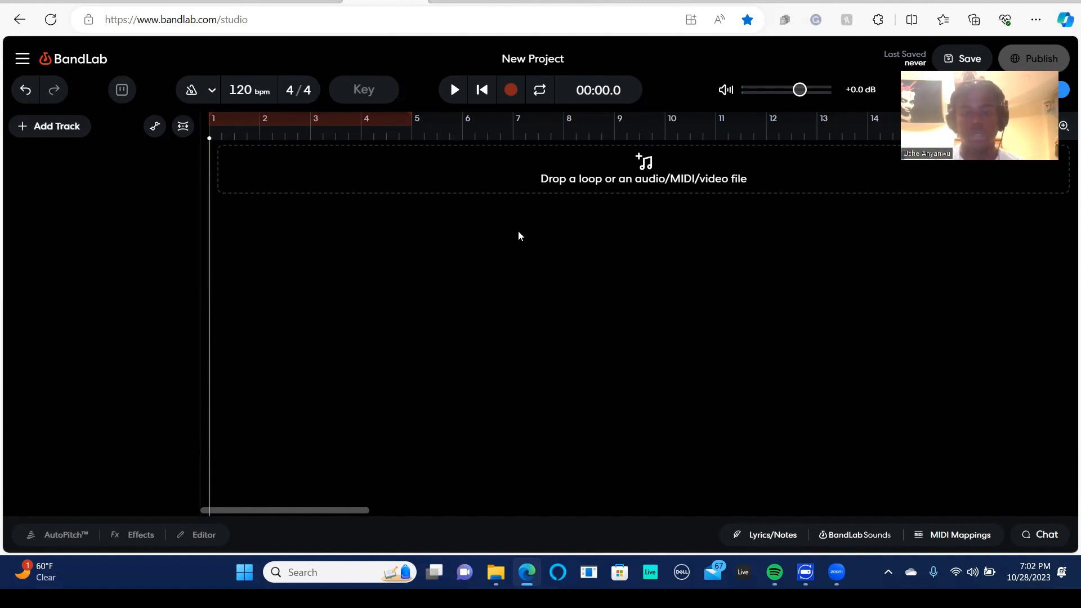
pyautogui.moveTo(55, 135)
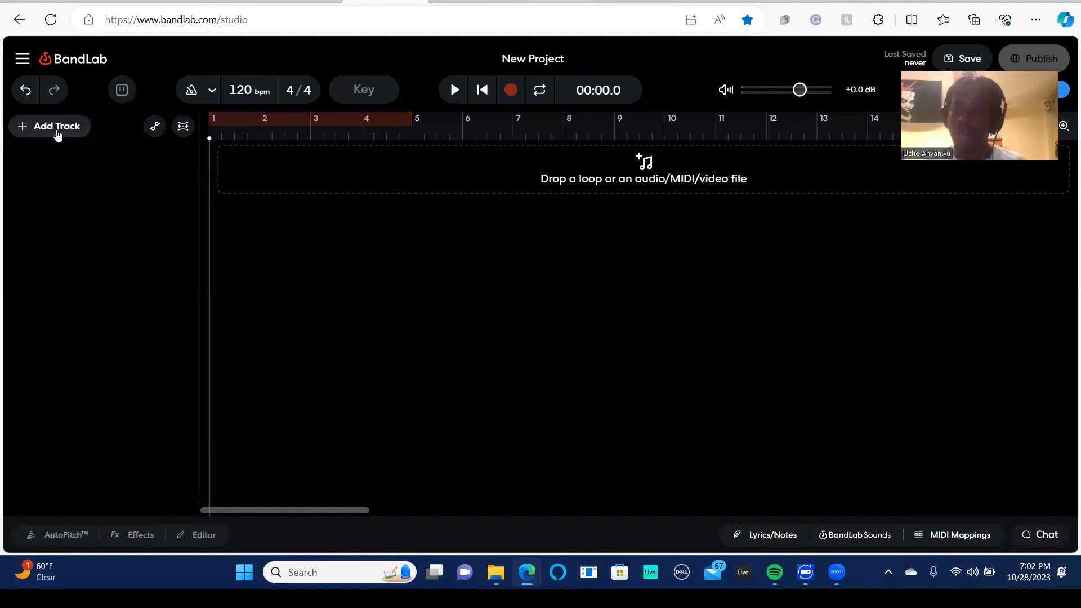
# Add a new Drum Machine track with its default 808 kit and starter pattern
pyautogui.click(56, 126)
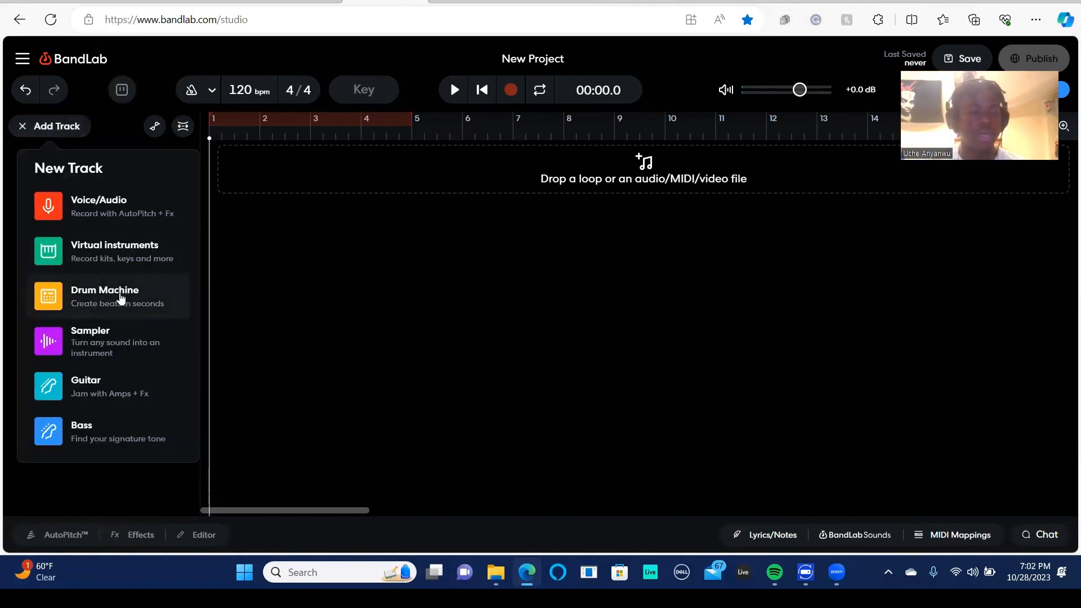
pyautogui.click(104, 289)
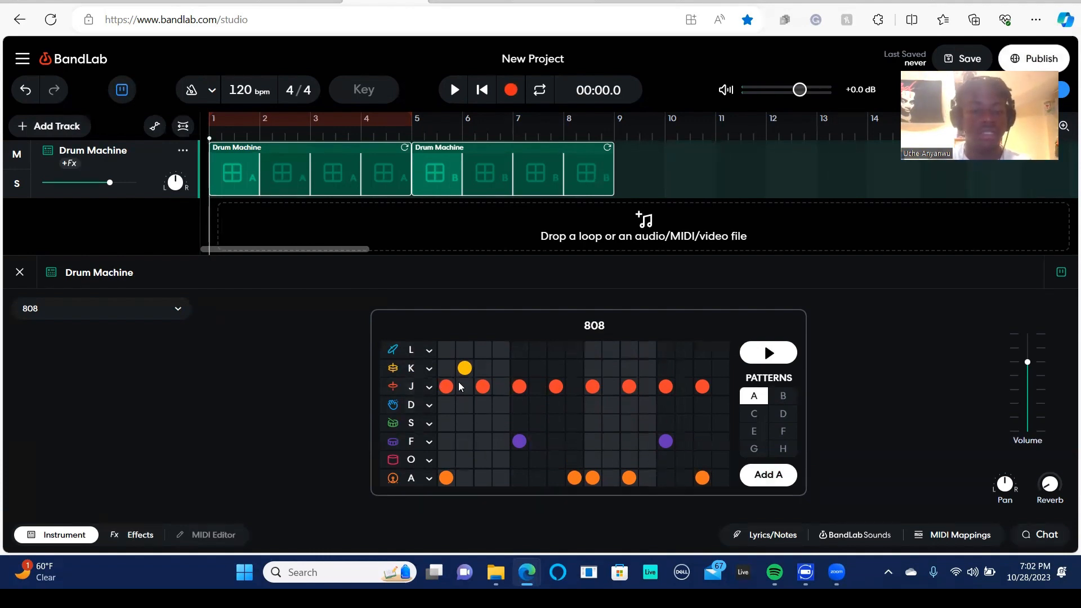
# While auditioning pattern A, remove a J-row hit and rework the A-row hits to five, stopping playback after
pyautogui.click(446, 386)
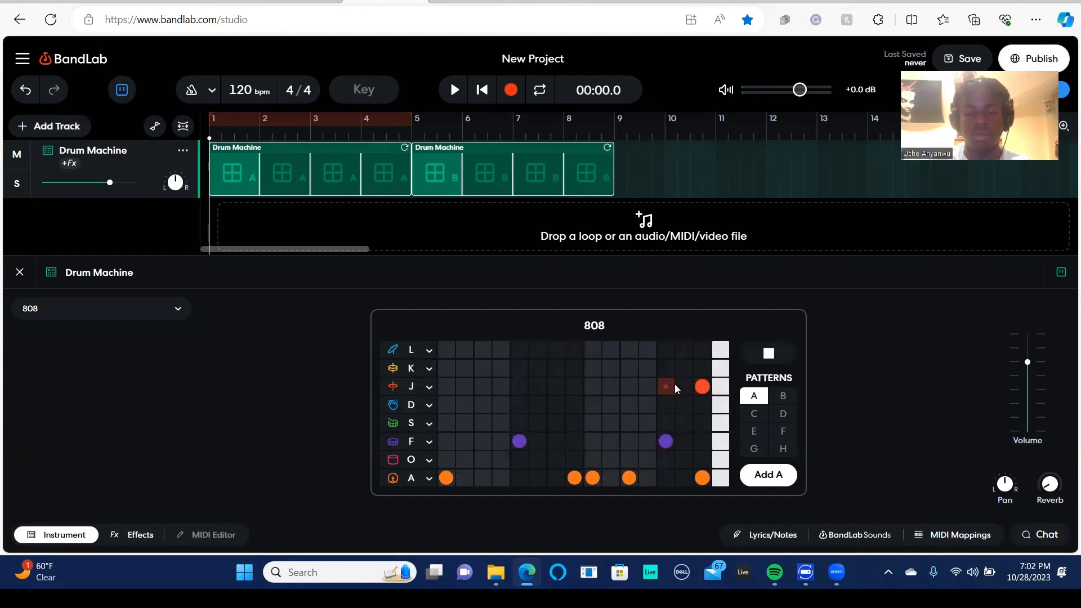
pyautogui.click(701, 386)
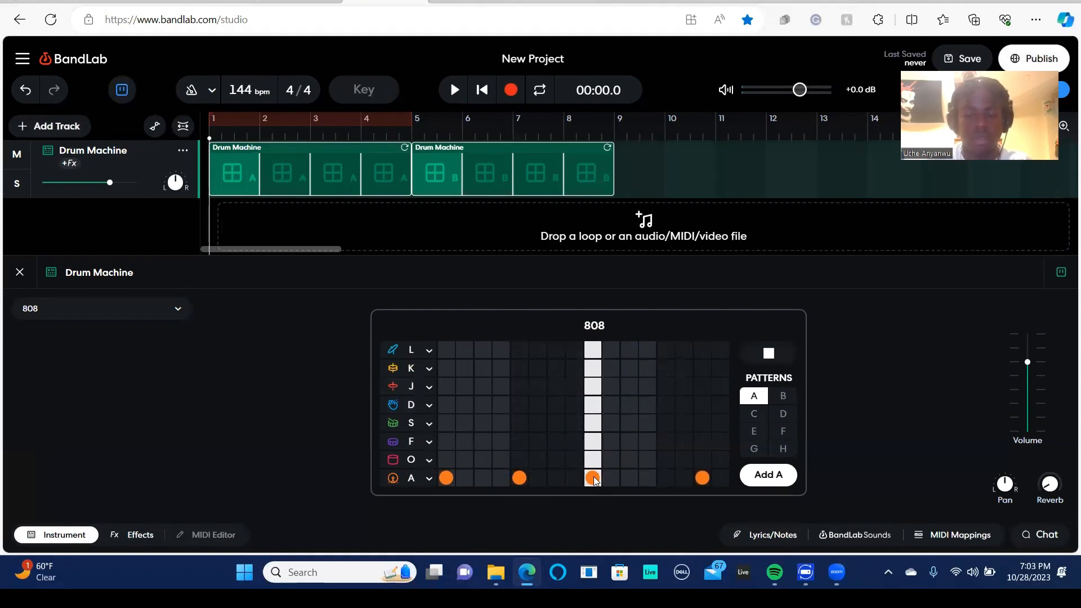
pyautogui.click(627, 477)
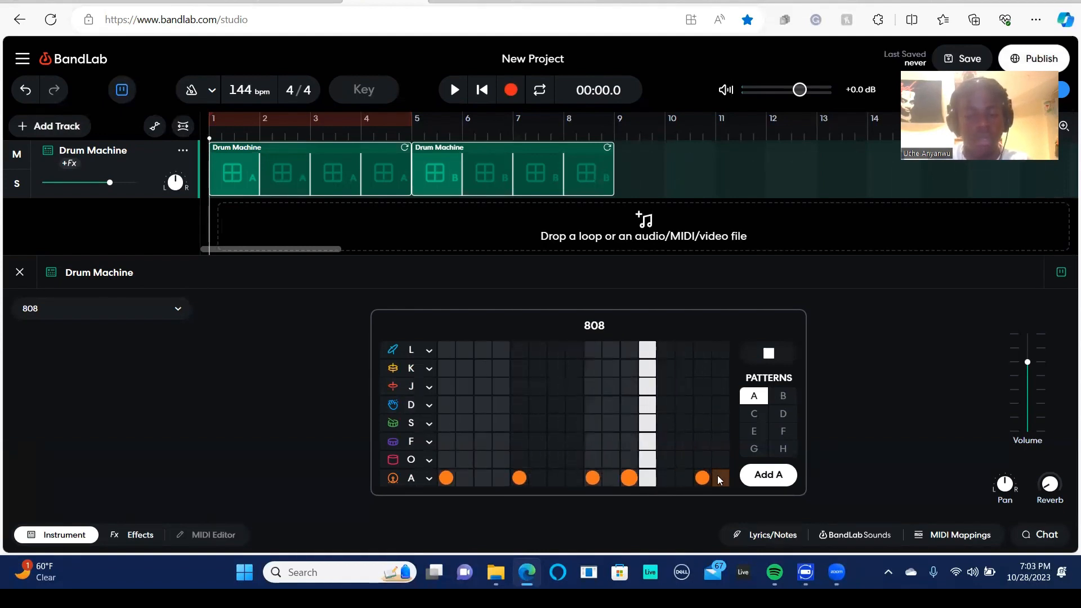
pyautogui.click(702, 477)
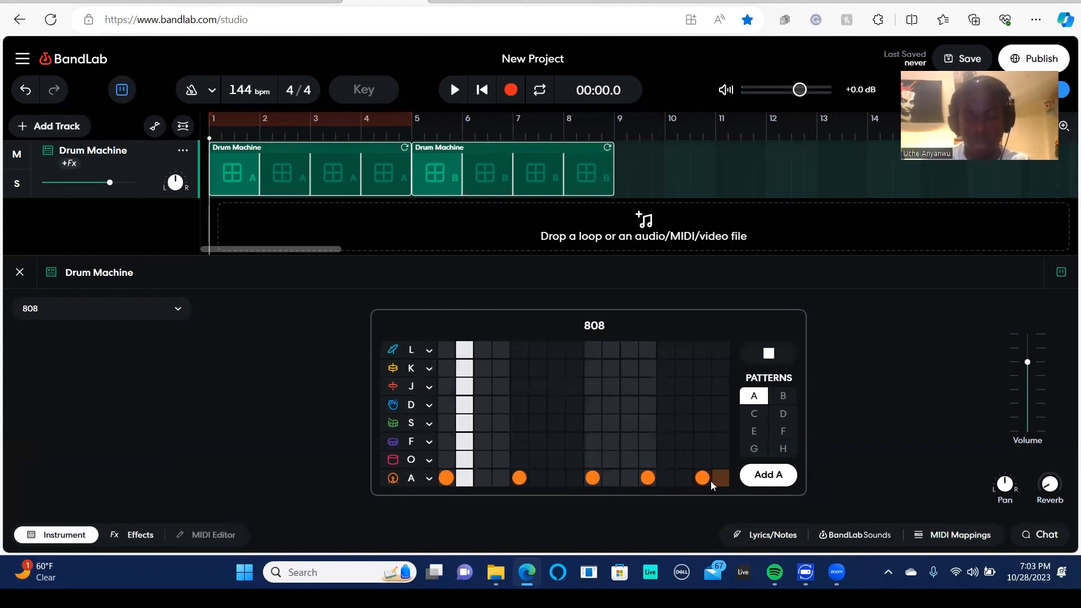
pyautogui.click(719, 478)
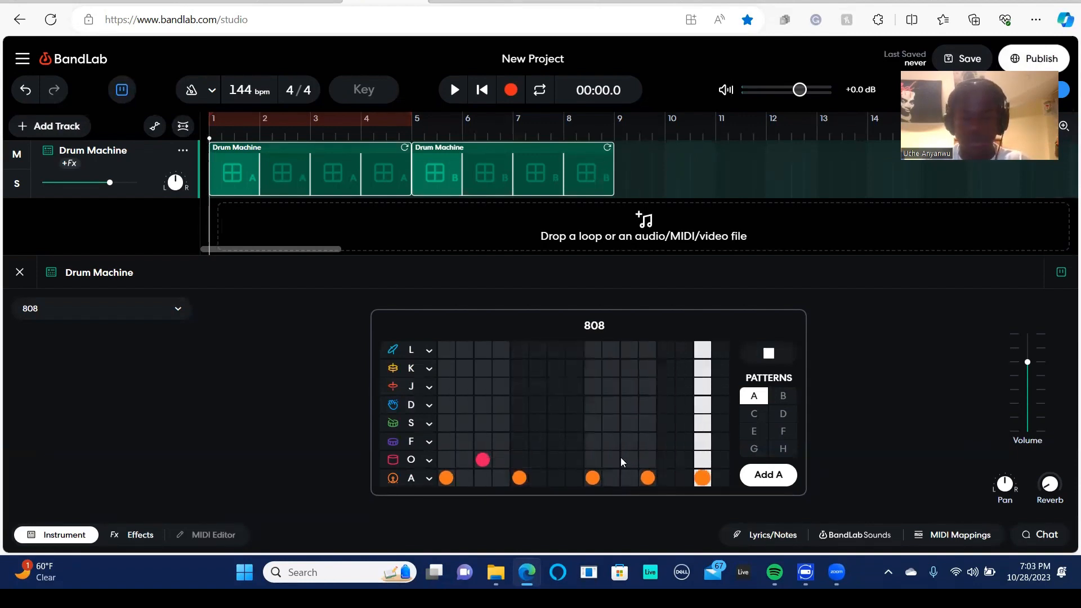
pyautogui.click(518, 460)
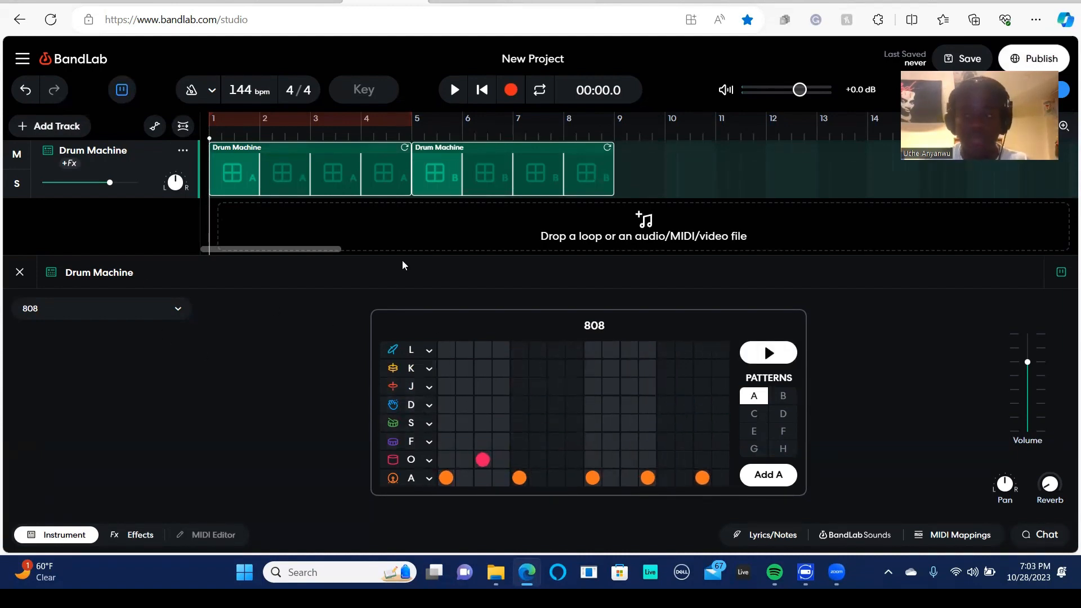
# Change the drum machine's kit from 808 to Latin from the Drum Kits list
pyautogui.click(103, 309)
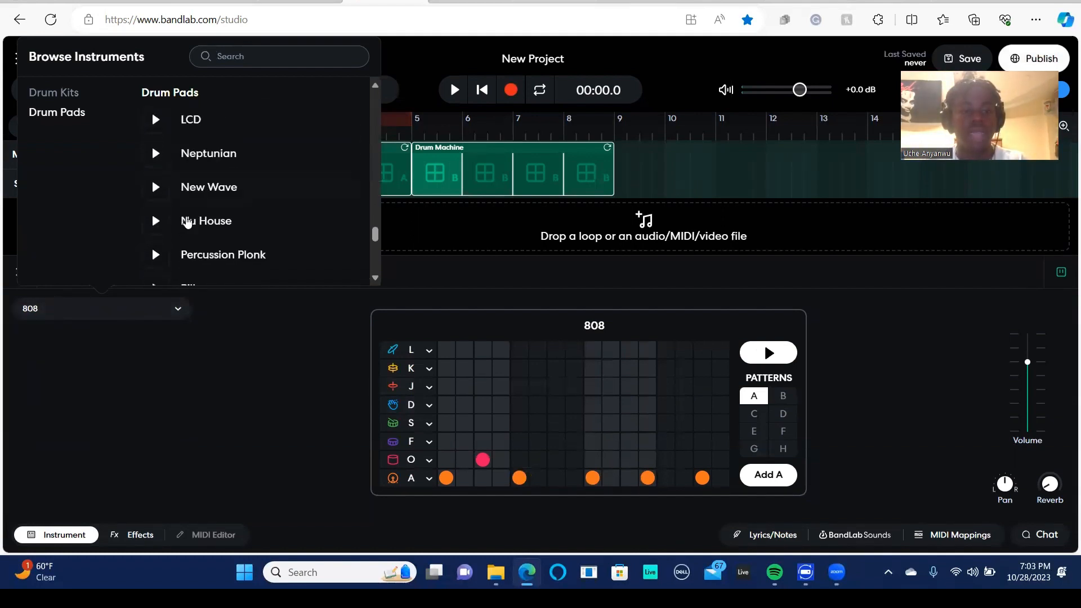
pyautogui.scroll(-3)
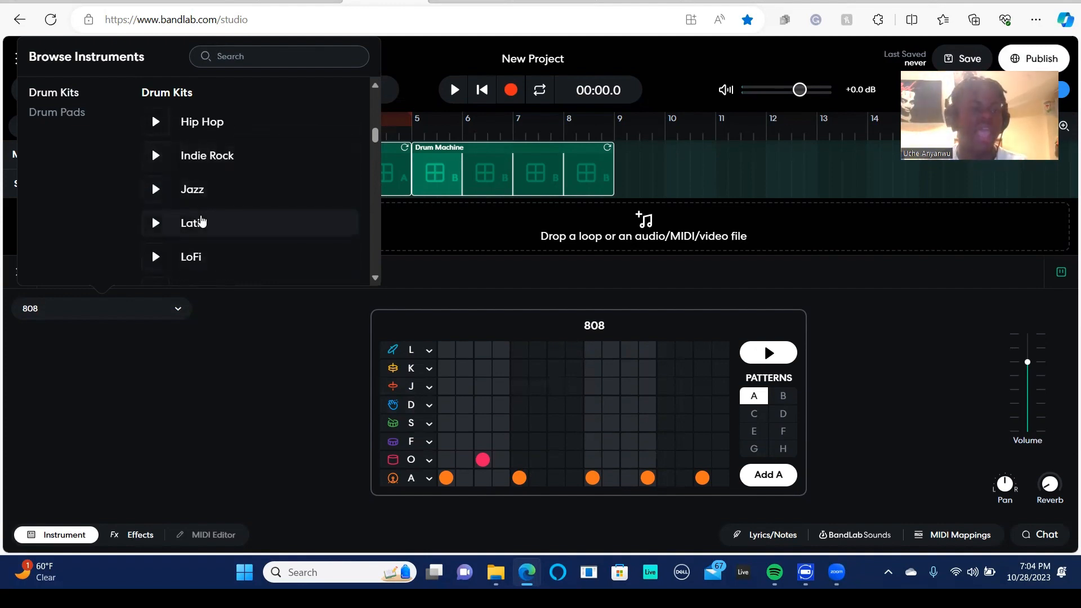
pyautogui.click(192, 222)
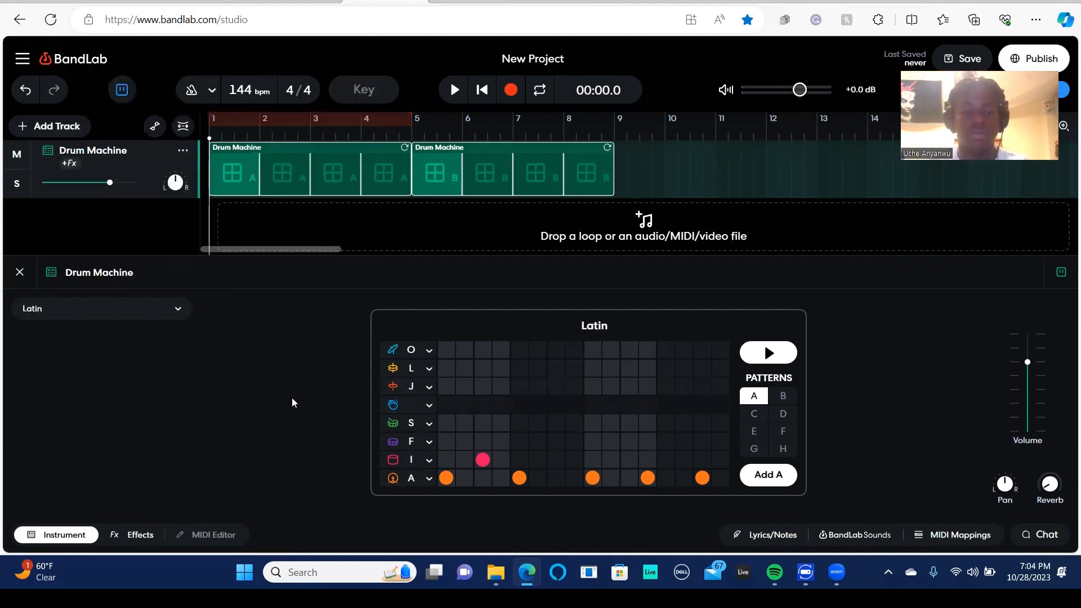
# Audition the Latin pattern and place S-row hits on steps 1, 5, 9 and 13
pyautogui.click(767, 353)
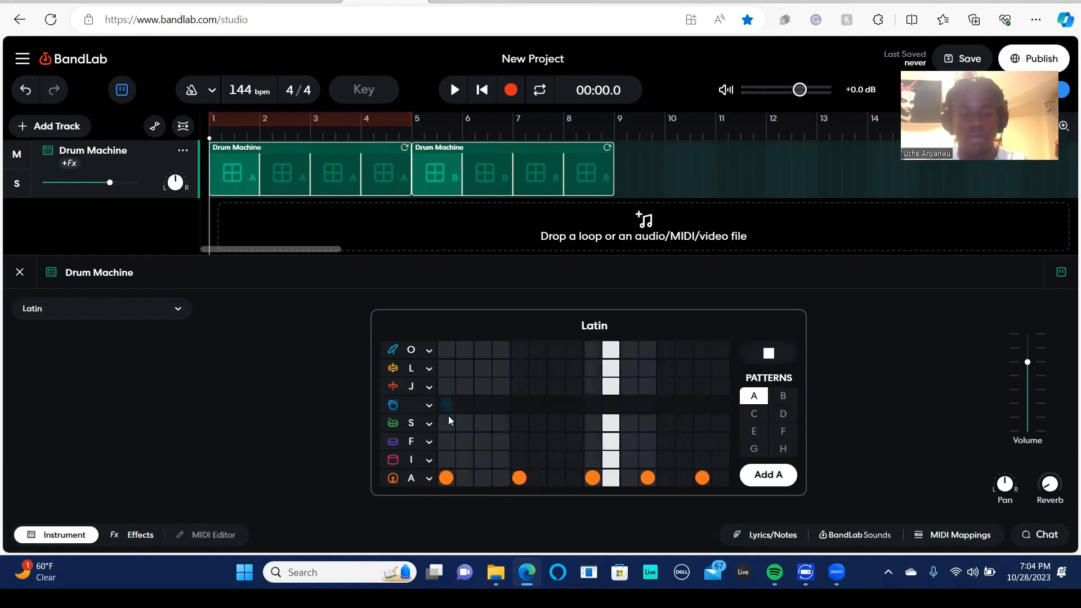
pyautogui.click(446, 422)
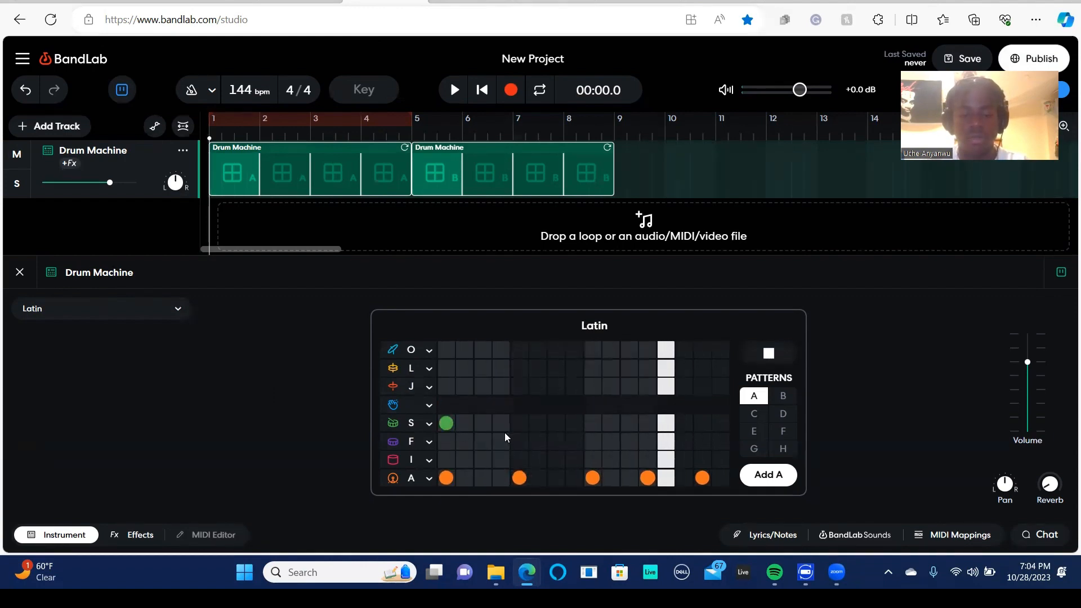
pyautogui.click(519, 423)
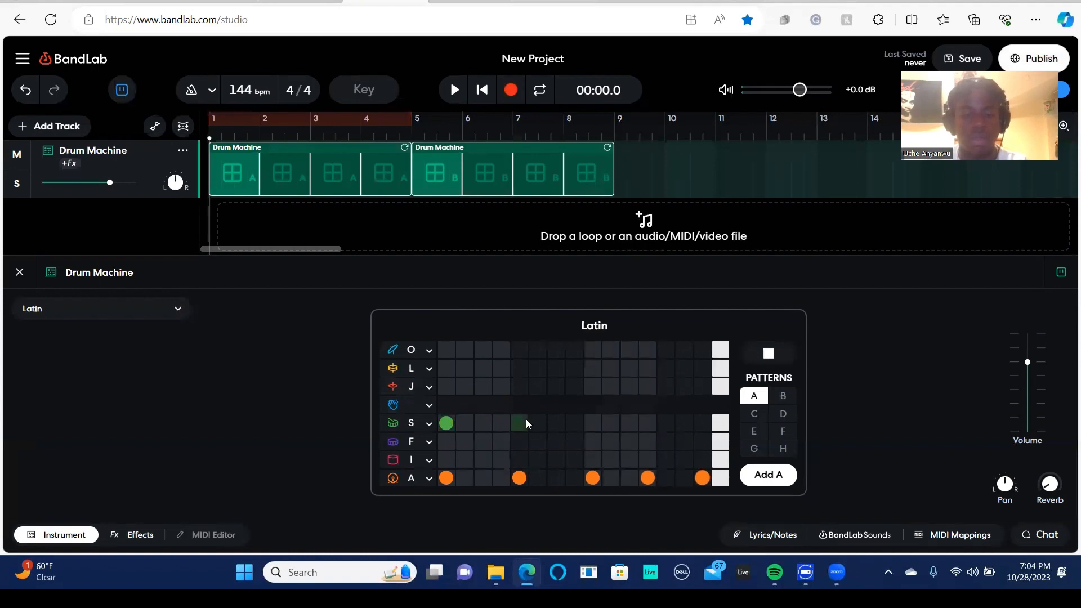
pyautogui.click(464, 423)
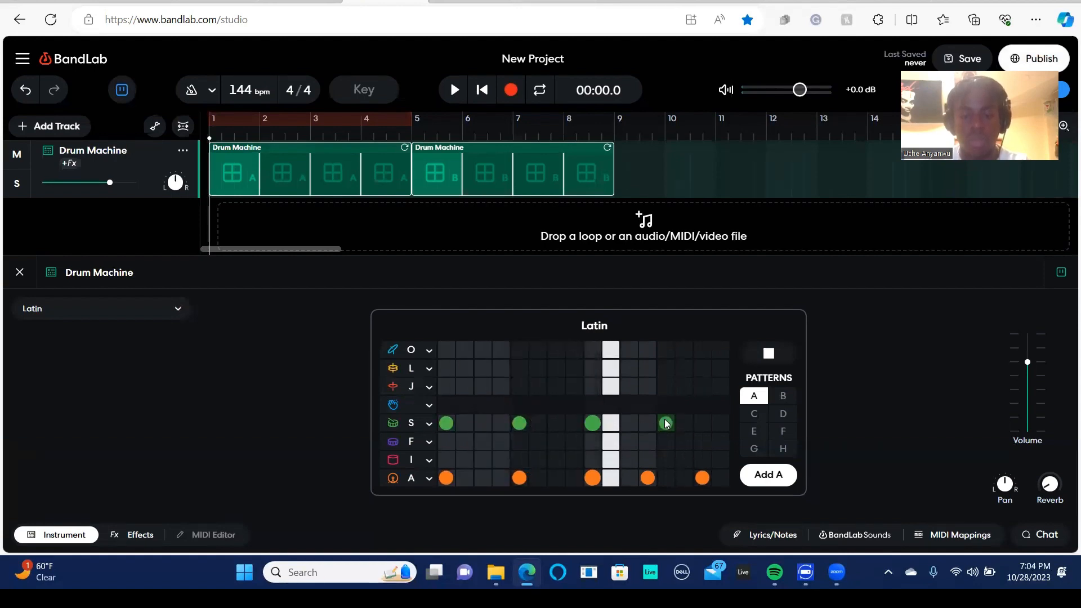
pyautogui.click(665, 422)
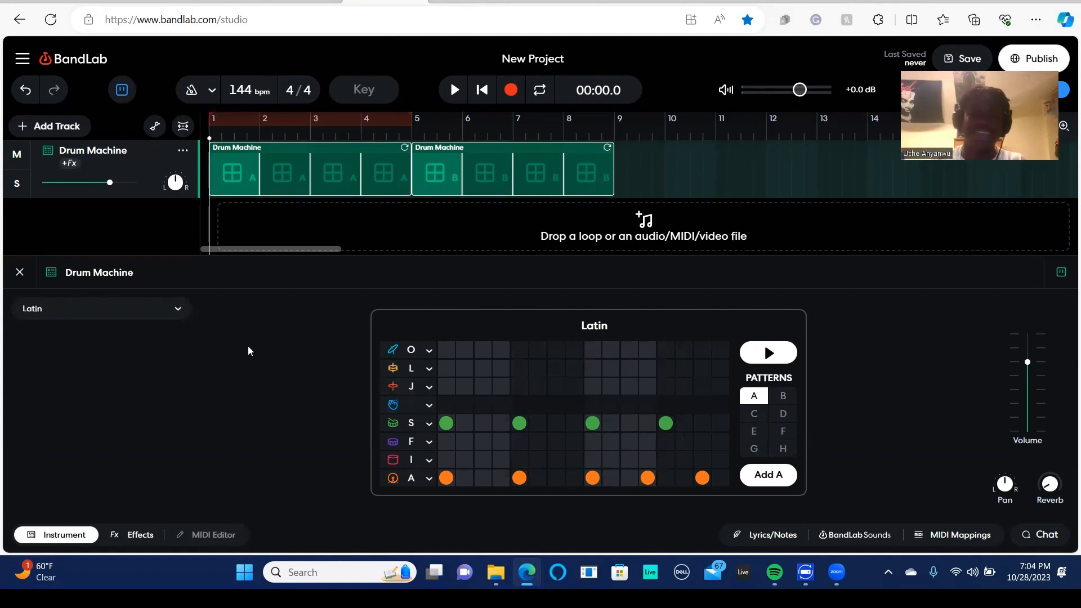
pyautogui.moveTo(214, 351)
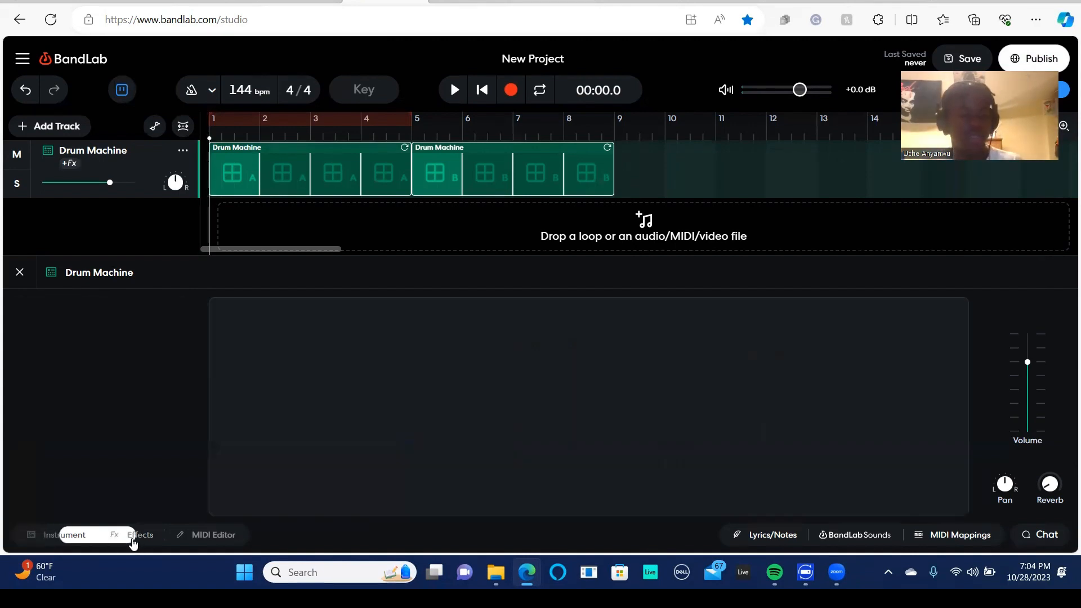
# In the track's Effects view, nudge the Pan knob right then back to centre and touch the Reverb knob
pyautogui.click(140, 534)
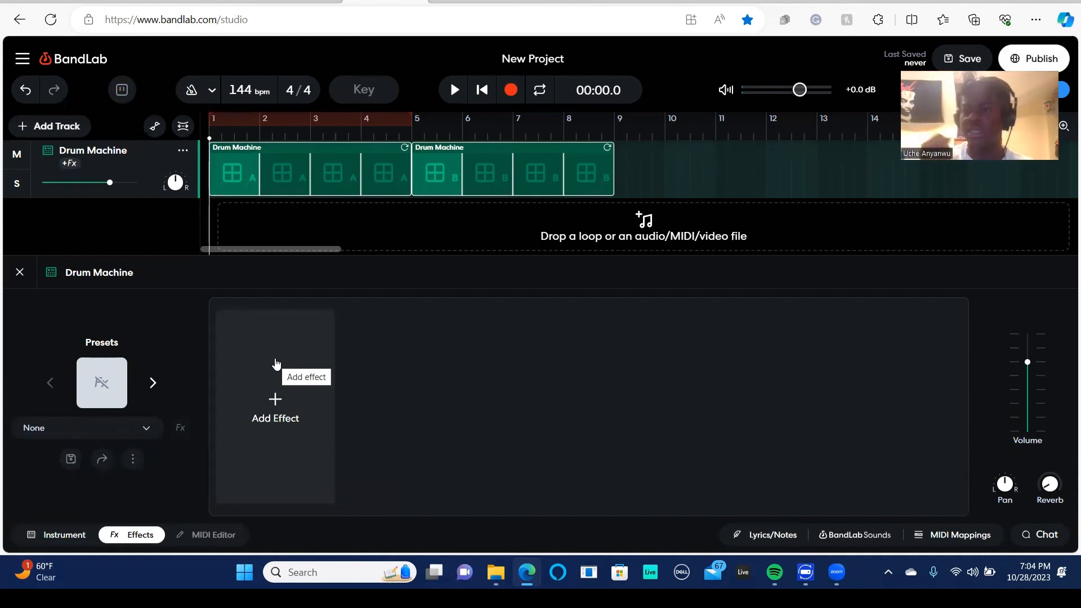
pyautogui.moveTo(432, 424)
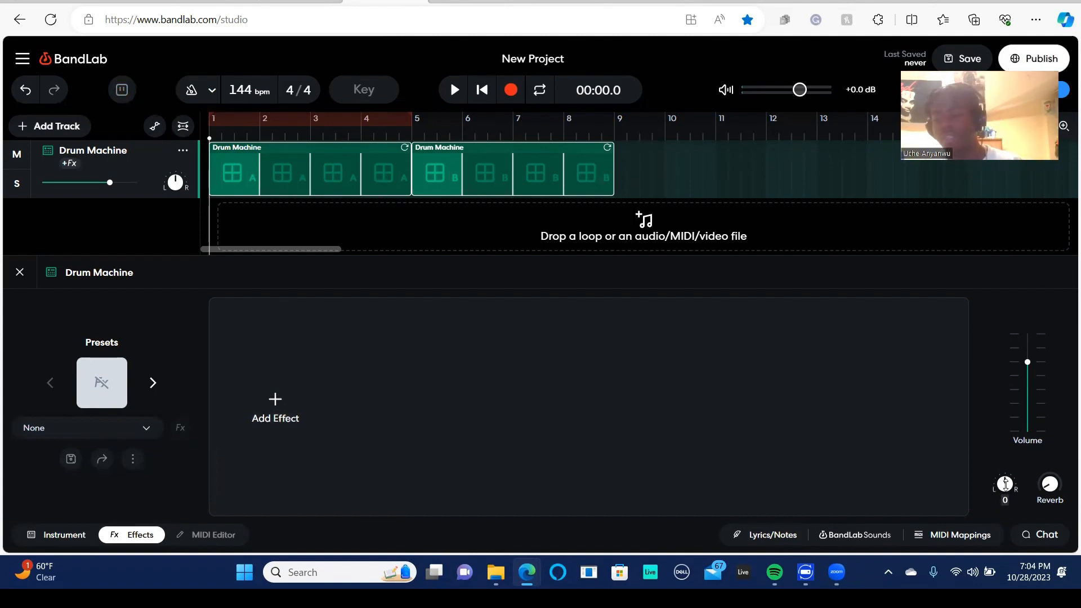
pyautogui.moveTo(1004, 483); pyautogui.dragTo(1004, 510)
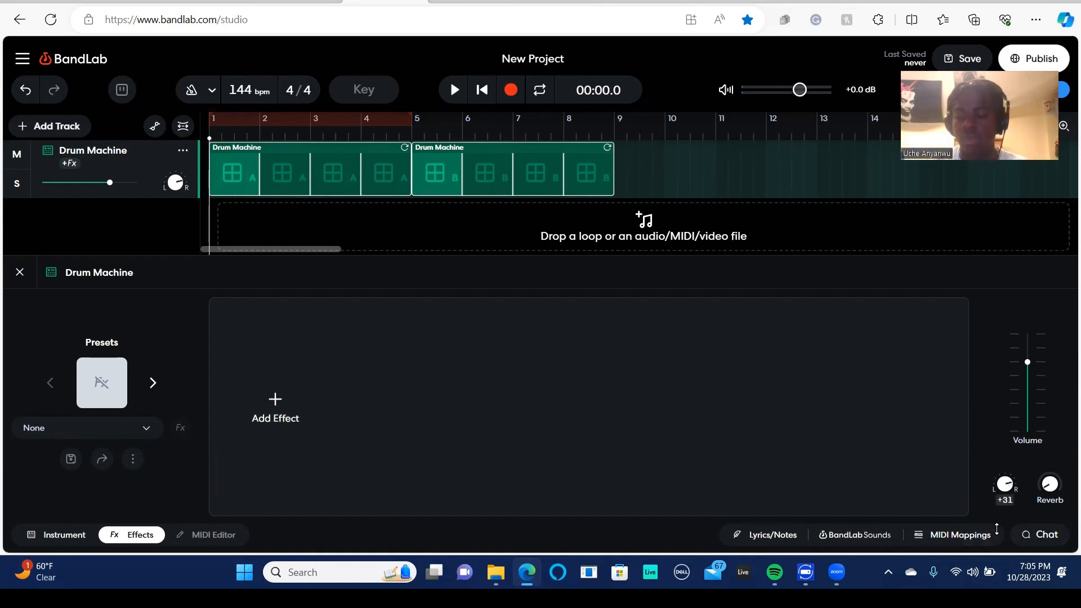
pyautogui.moveTo(1004, 483); pyautogui.dragTo(1004, 499)
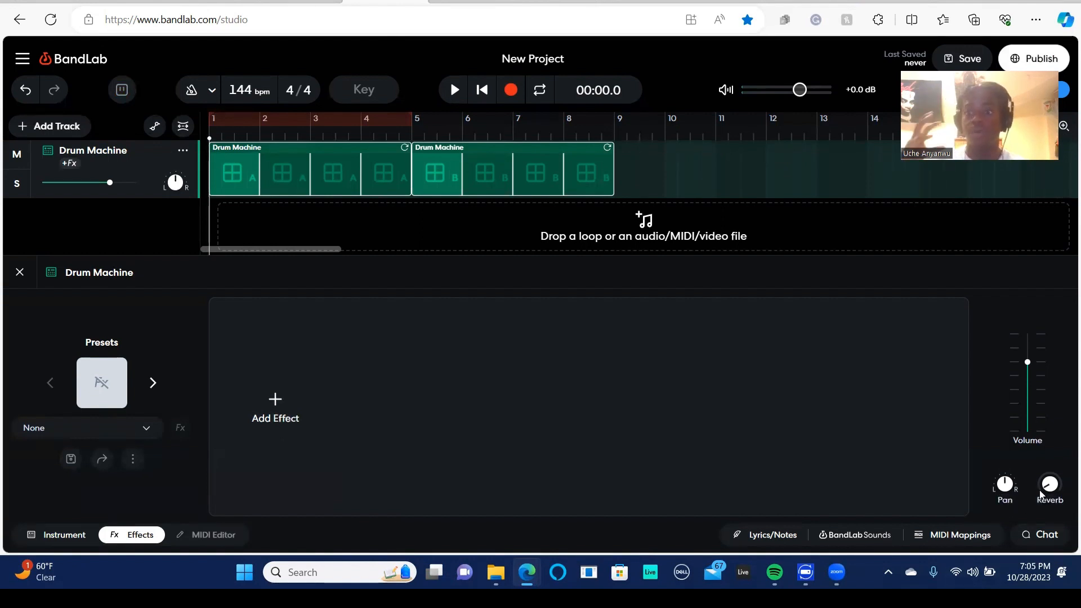
pyautogui.click(1049, 484)
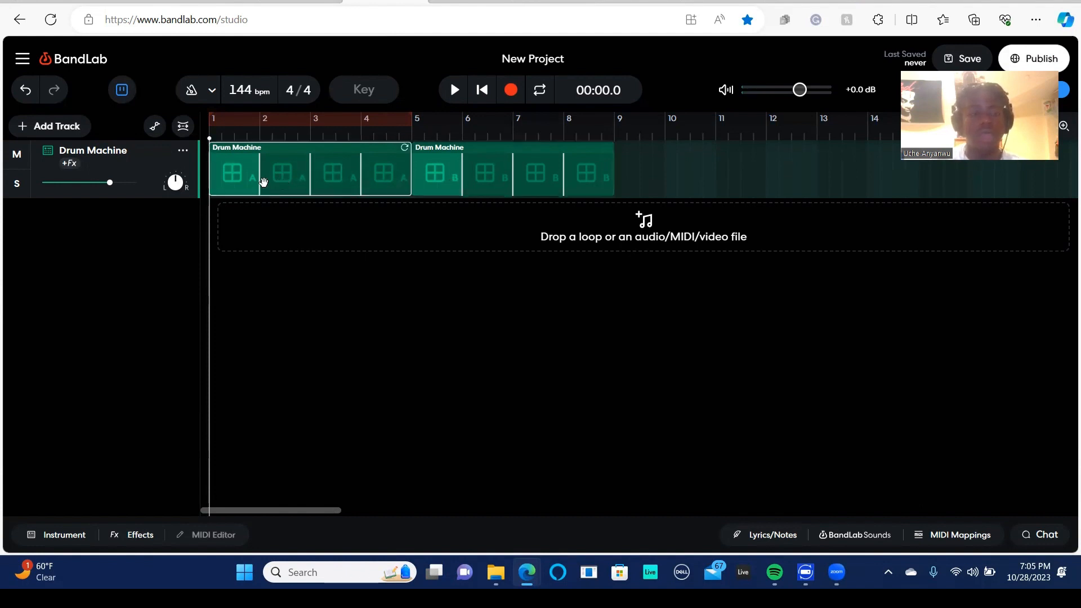
pyautogui.moveTo(184, 244)
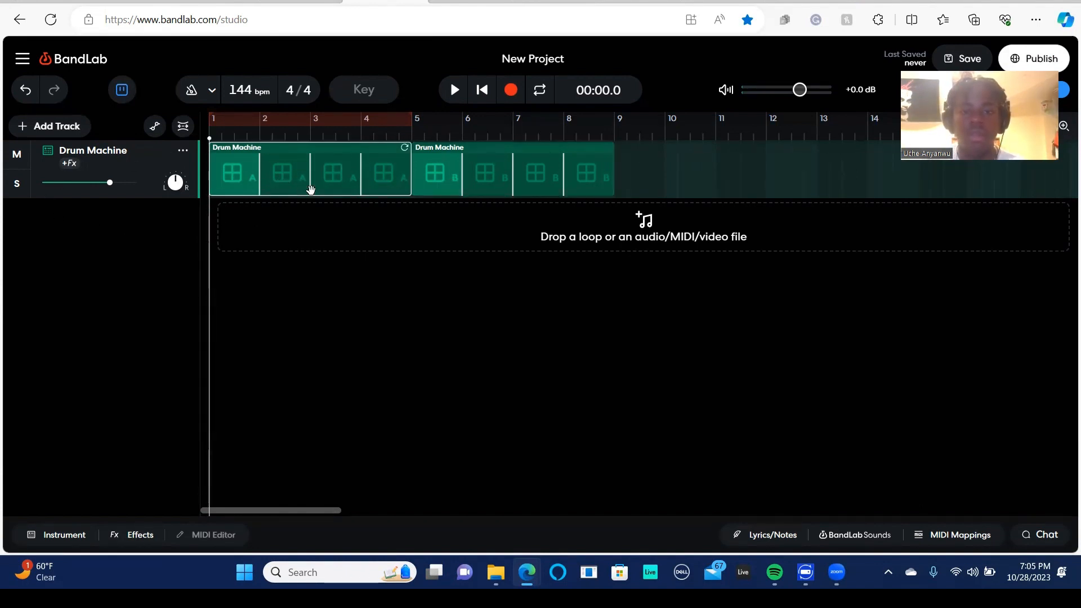
pyautogui.moveTo(214, 141)
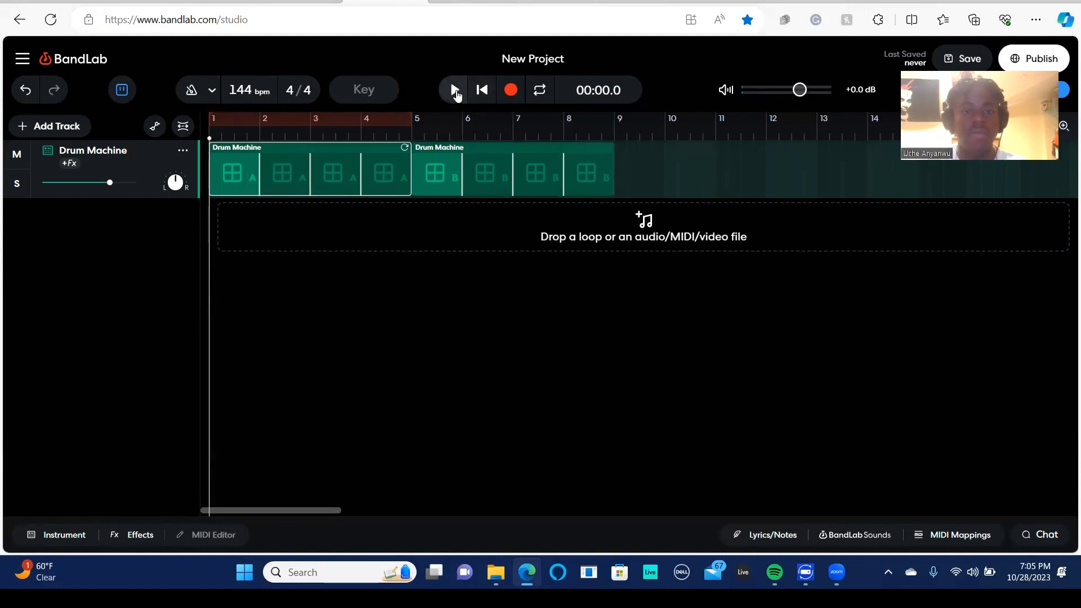
# Play the A and B pattern clips from the start and stop around 11.7 seconds
pyautogui.click(454, 90)
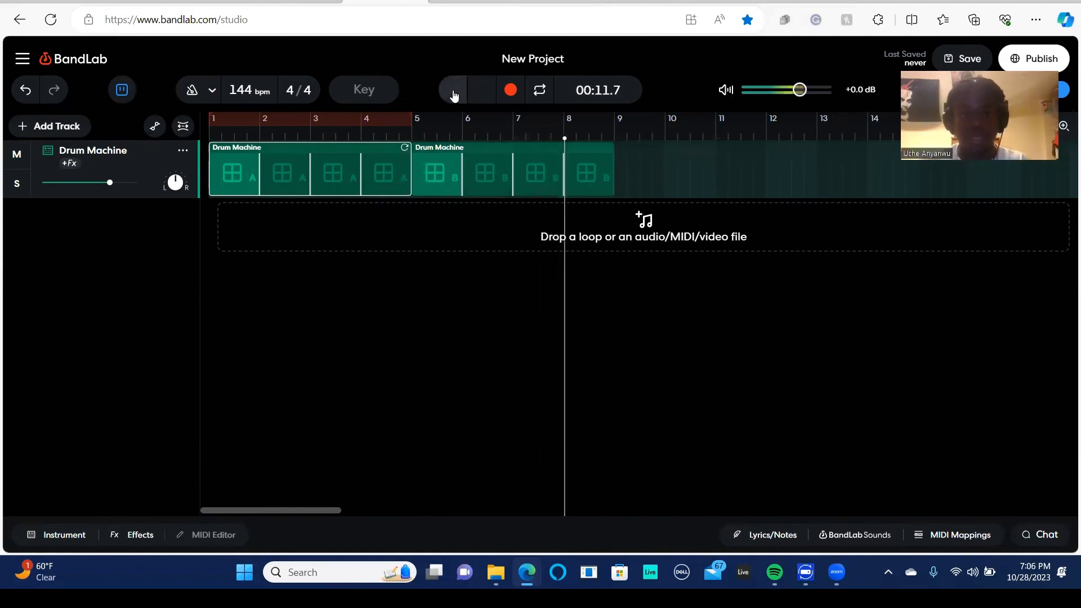
pyautogui.click(453, 90)
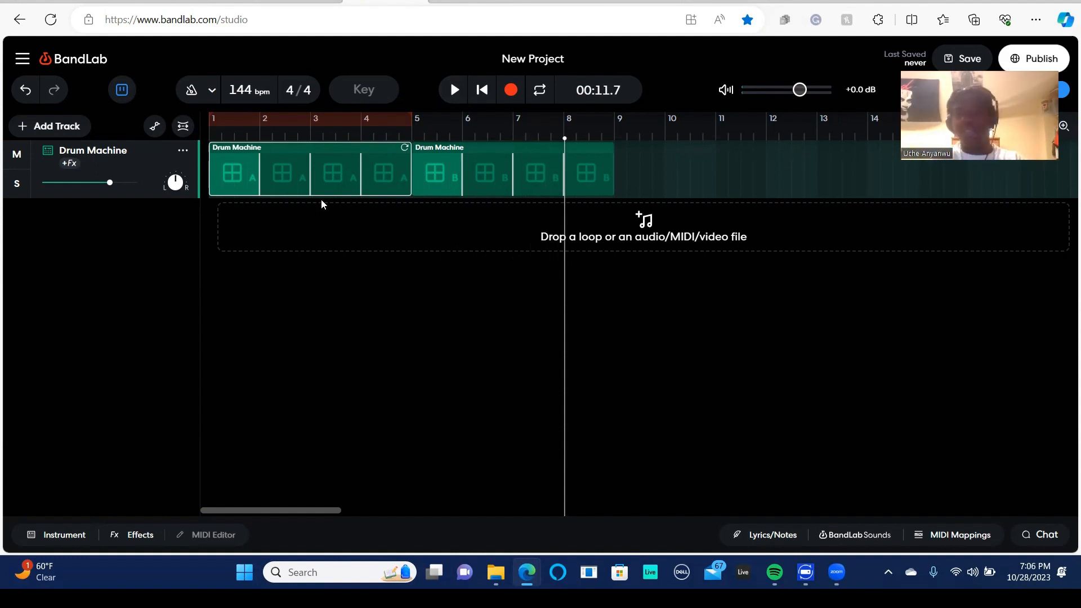
pyautogui.moveTo(348, 191)
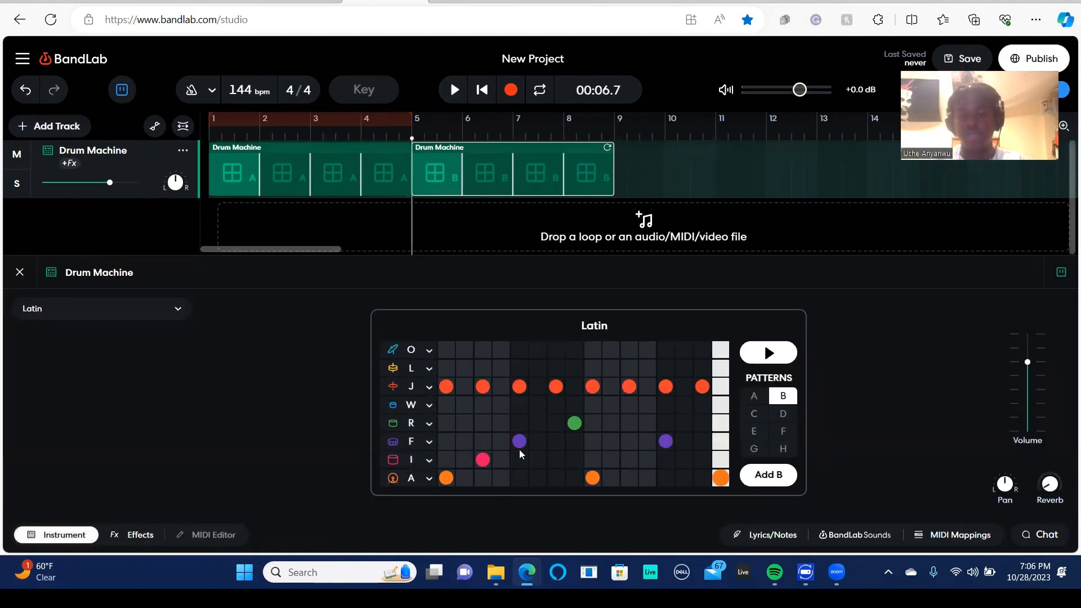
pyautogui.moveTo(749, 331)
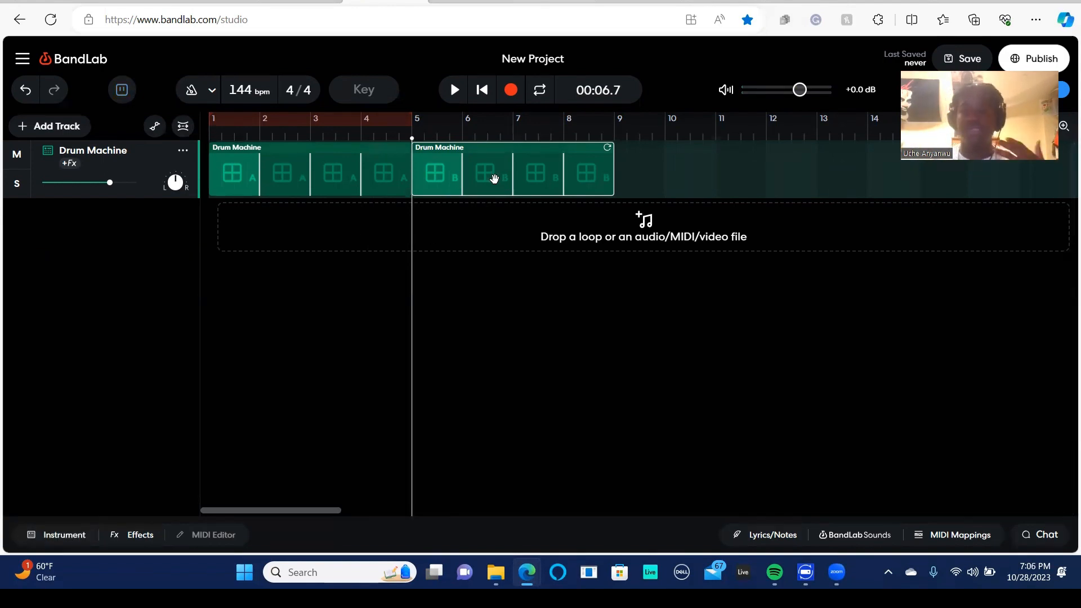
pyautogui.moveTo(415, 242)
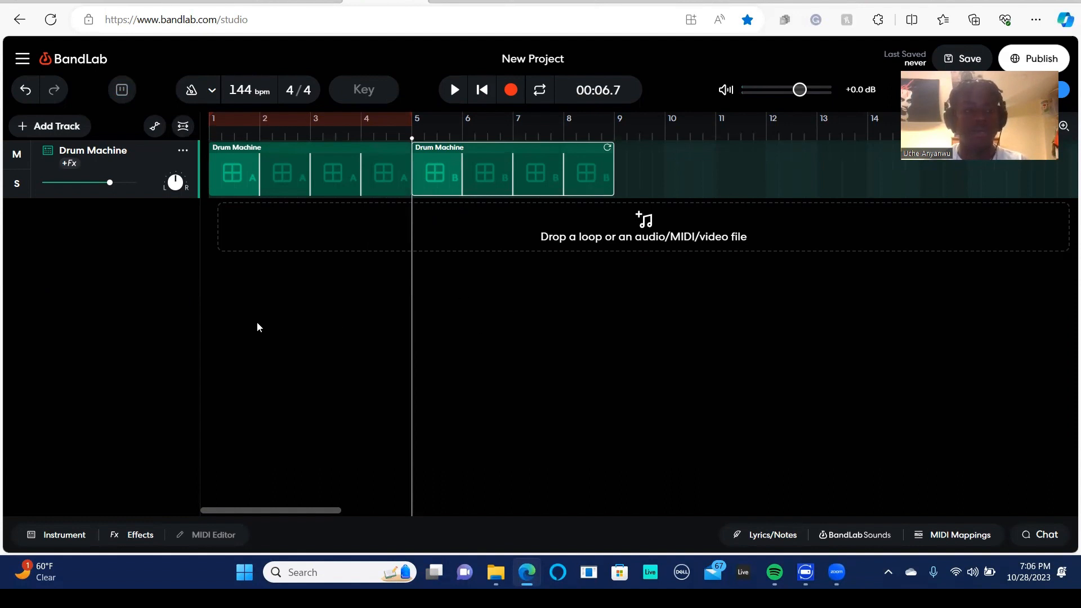
pyautogui.moveTo(70, 260)
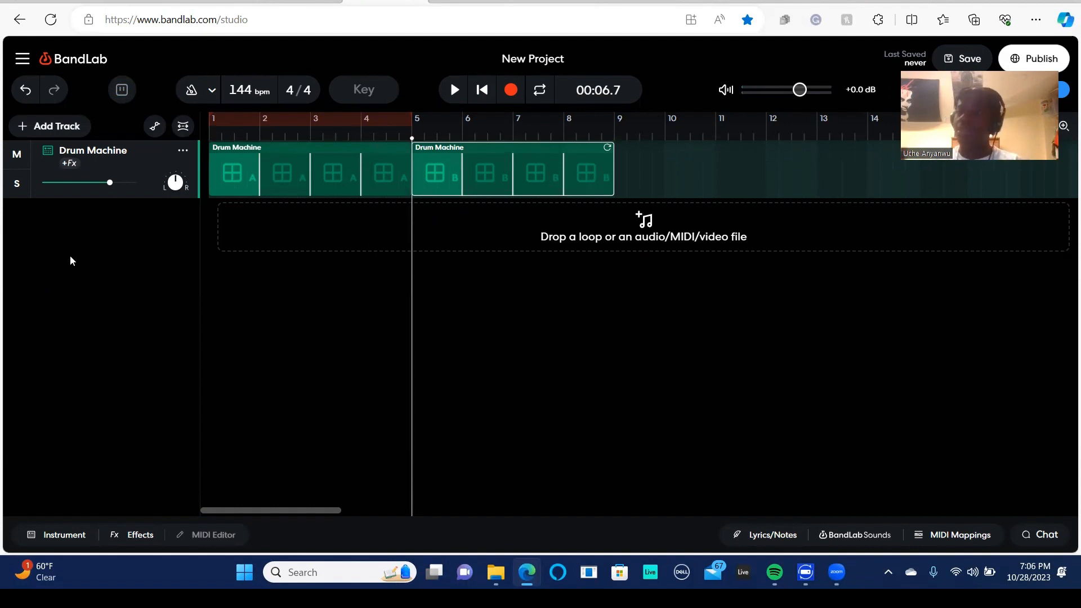